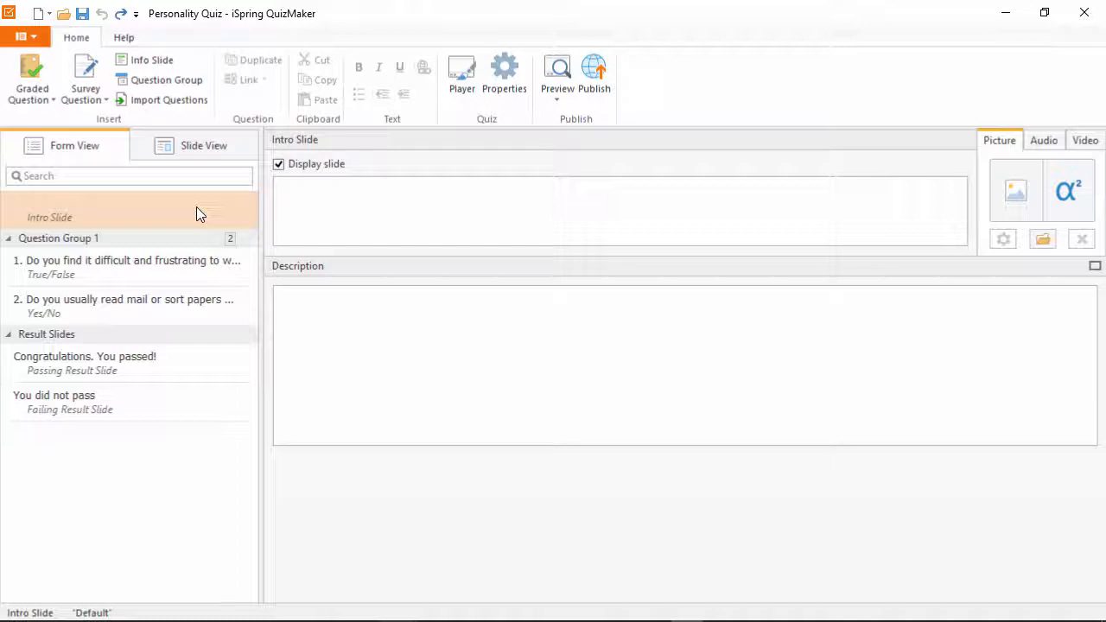
Select the '4 Personality Types' intro slide and show the quiz in Slide View
click(204, 145)
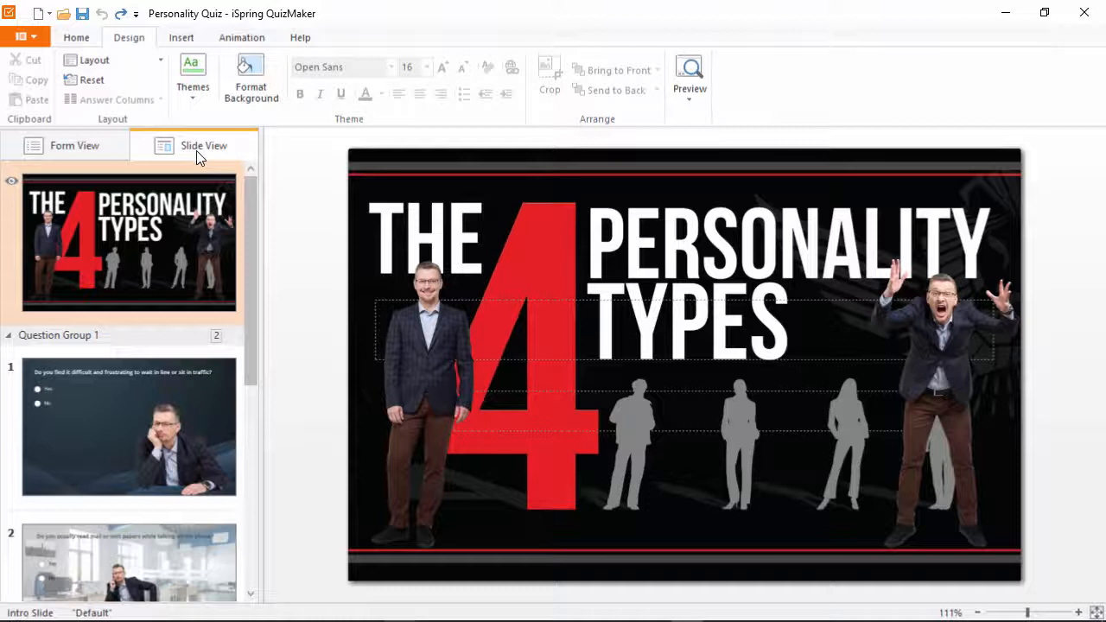
click(182, 38)
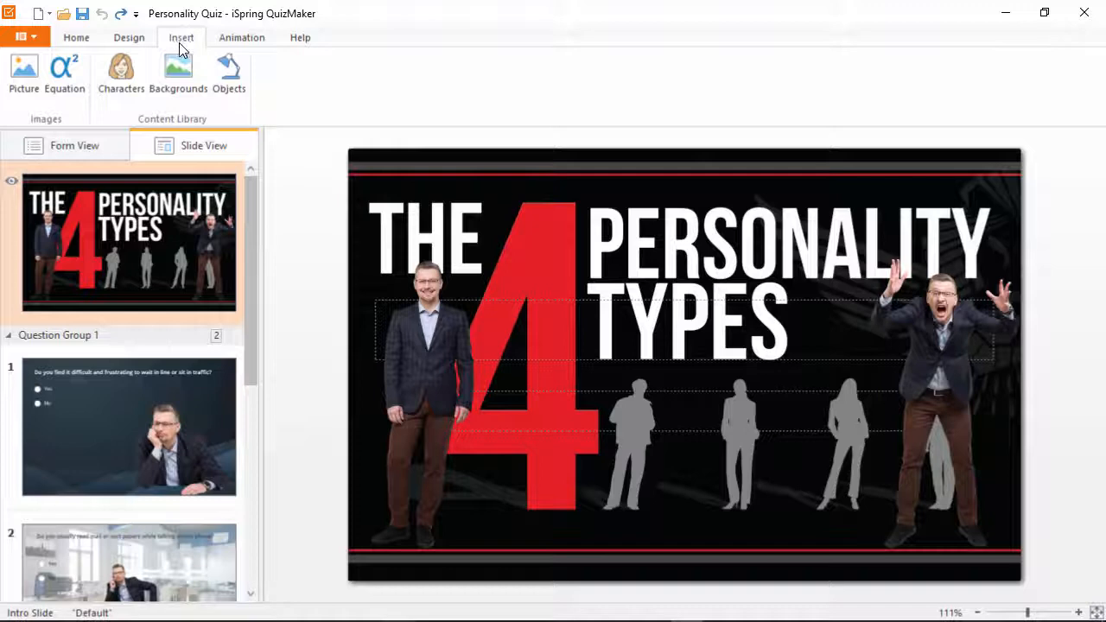
click(121, 72)
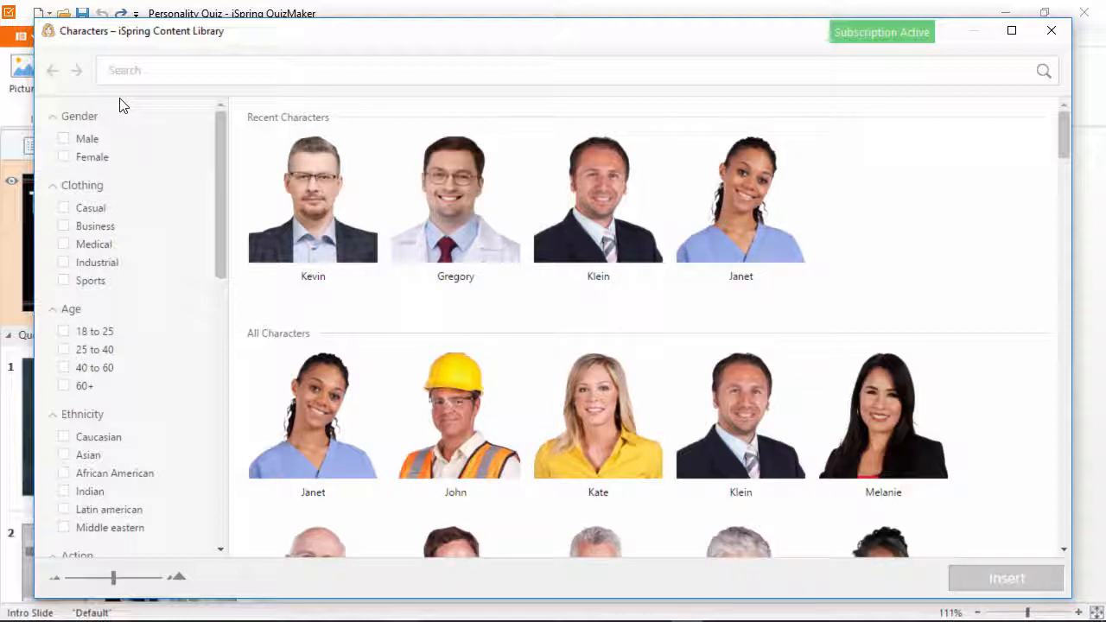
mouse_move(90, 208)
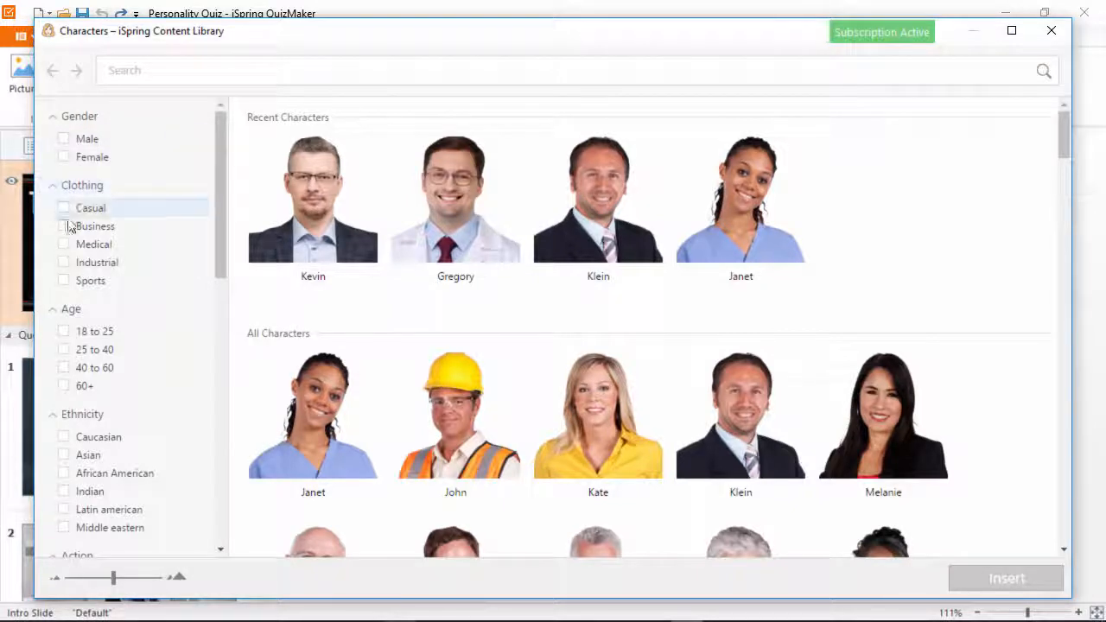
click(62, 224)
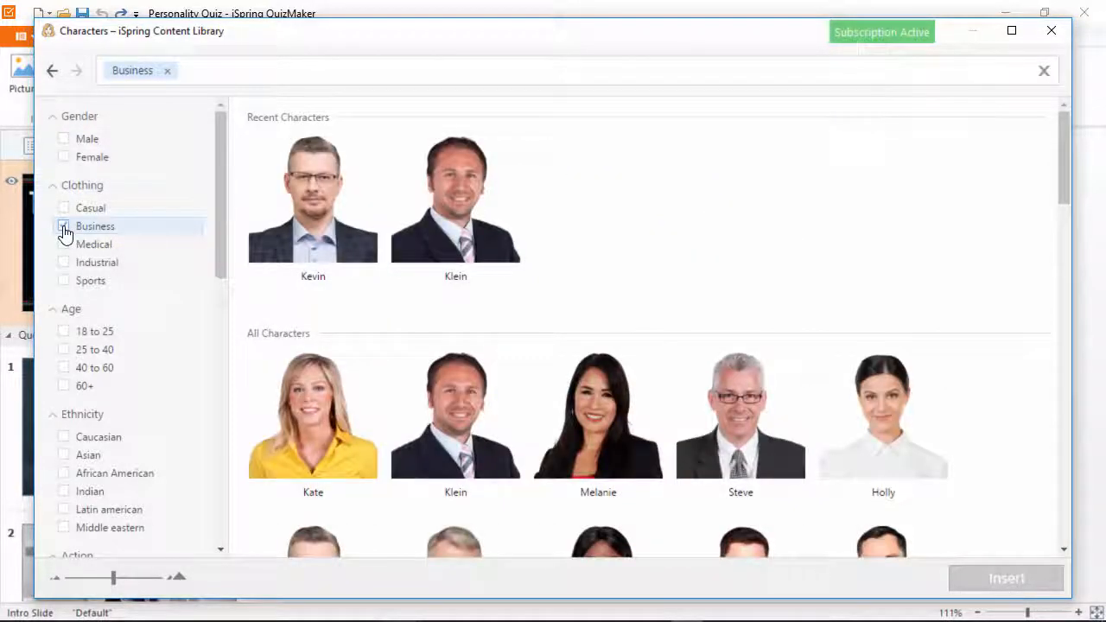
scroll(down, 3)
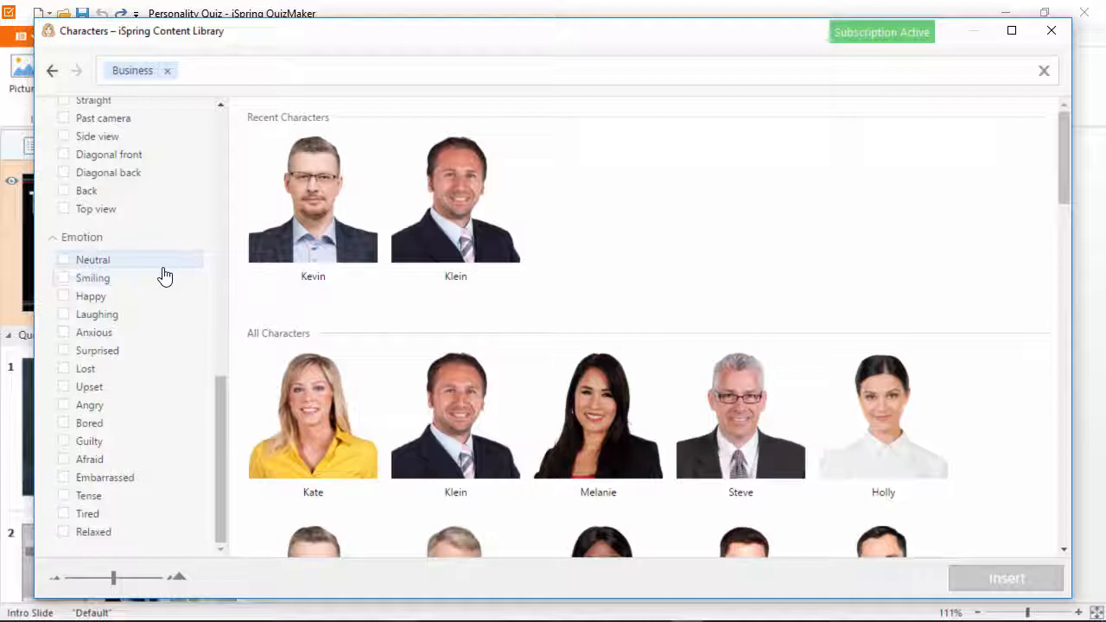
mouse_move(156, 532)
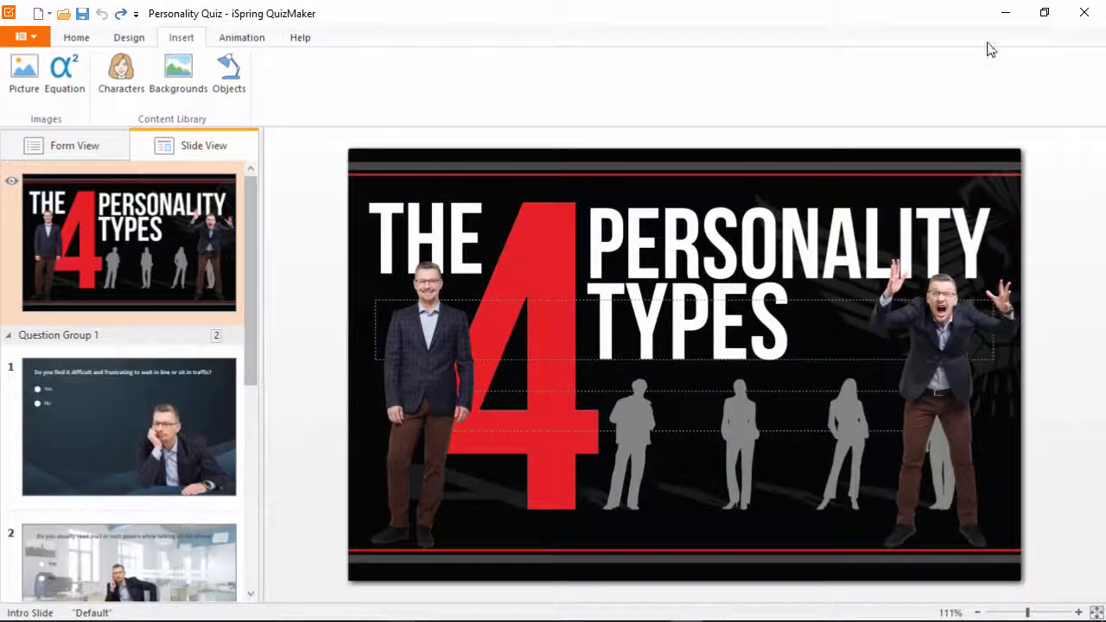
Swap the left intro character to the arms-crossed pose, enlarge it, and move to question slide 1
right_click(423, 363)
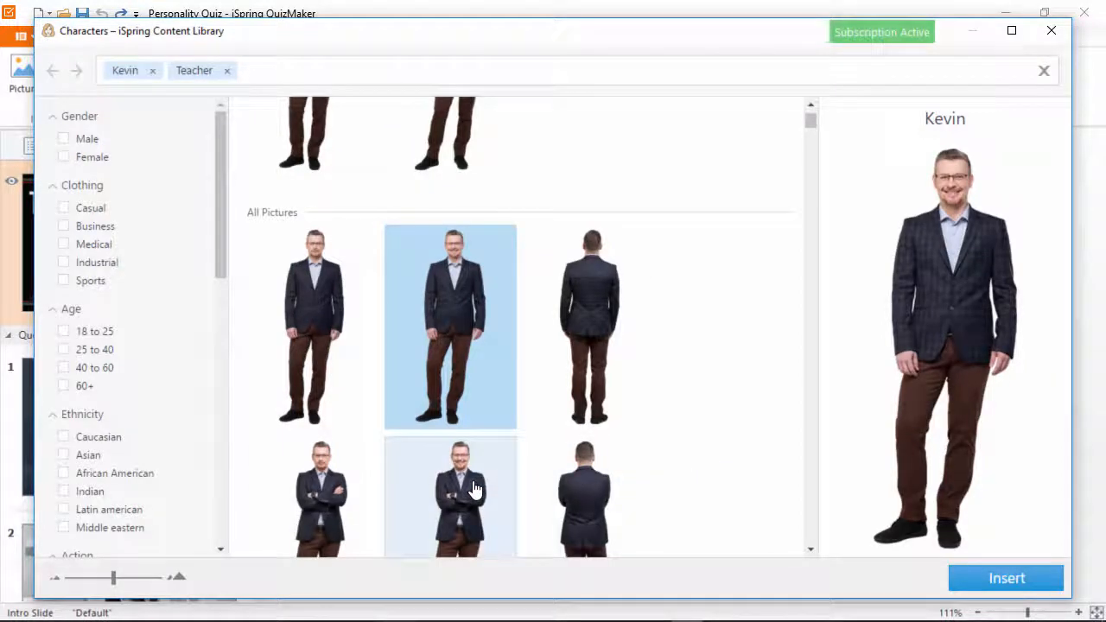
click(1006, 577)
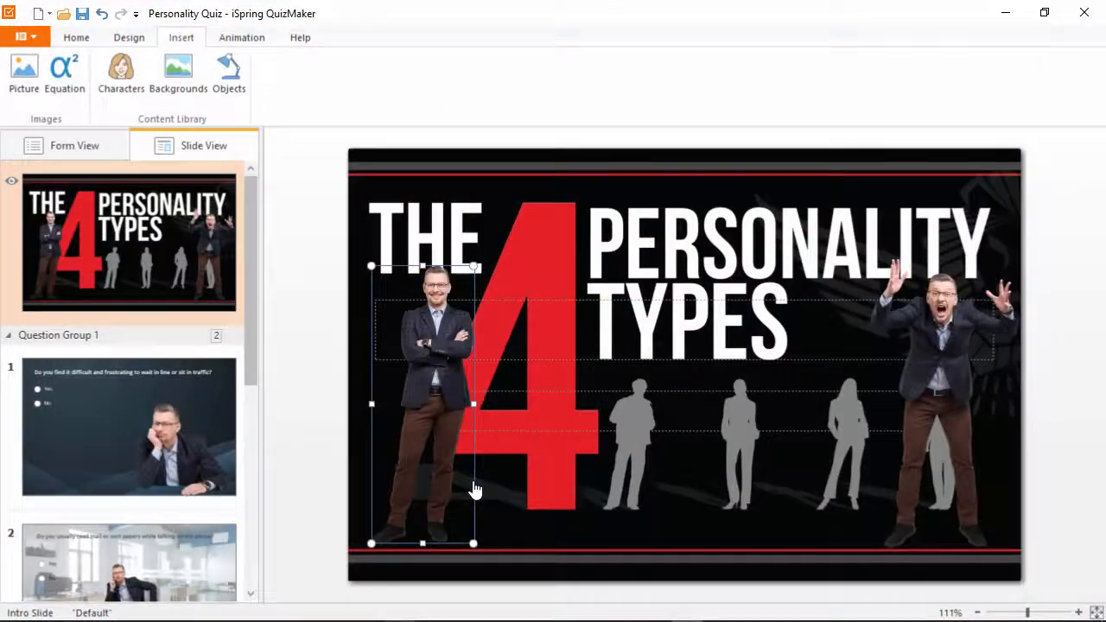
drag(473, 491, 458, 292)
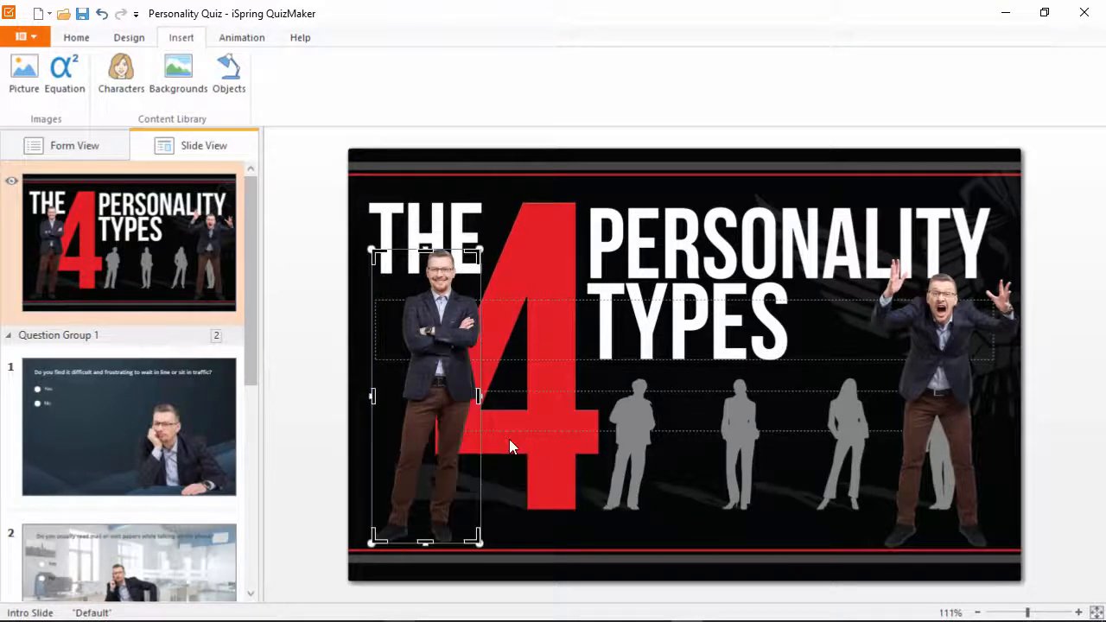
click(128, 428)
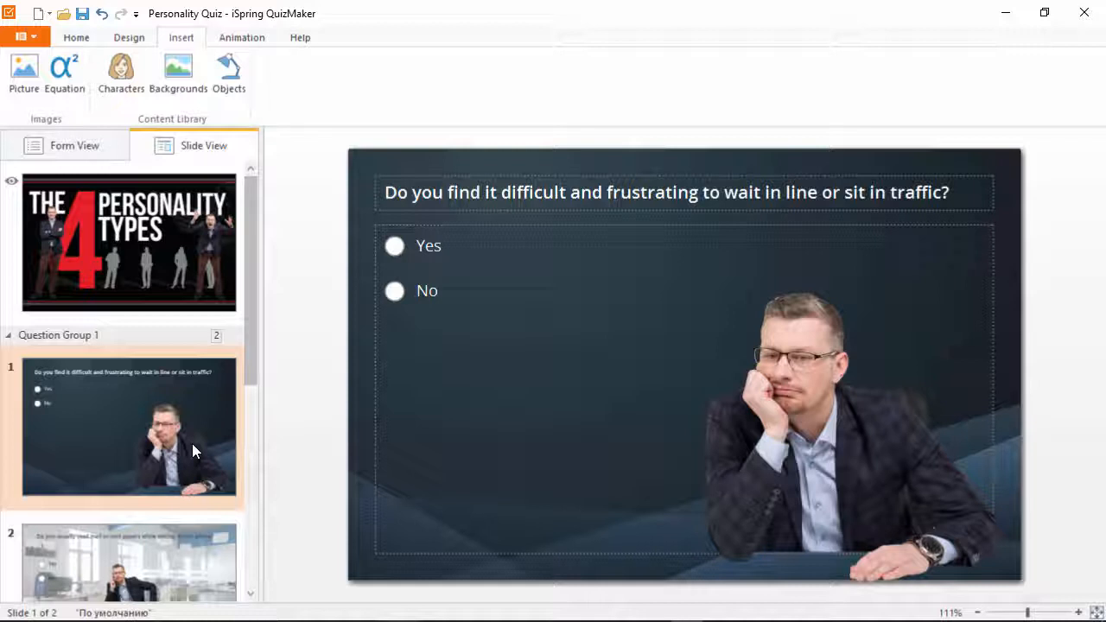
Go to question slide 2 and browse the Offices backgrounds library without inserting anything
scroll(down, 3)
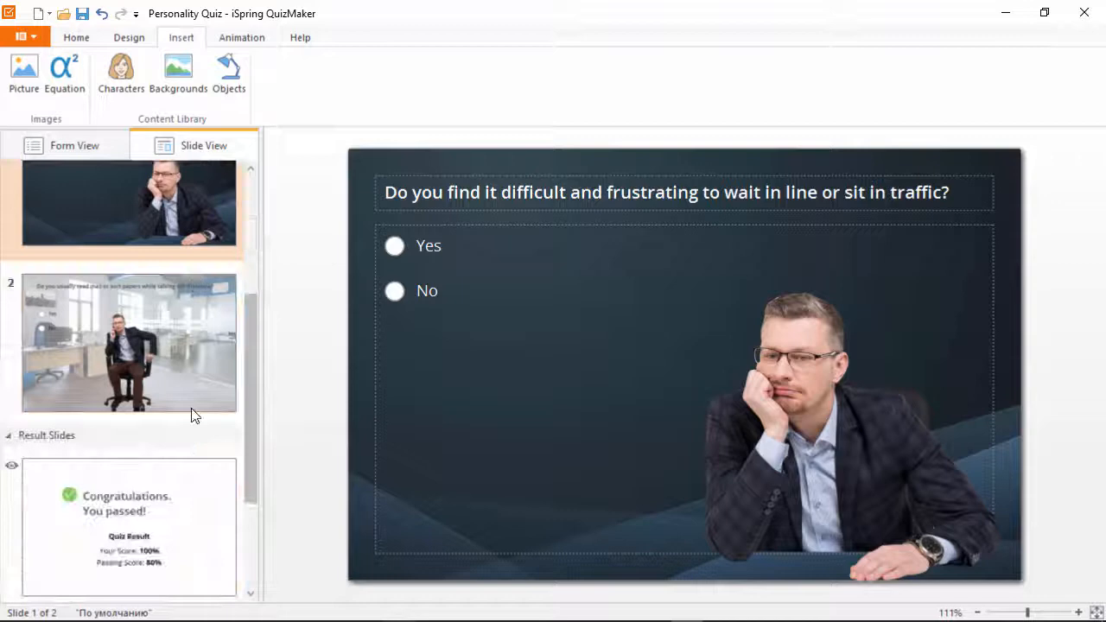
click(128, 342)
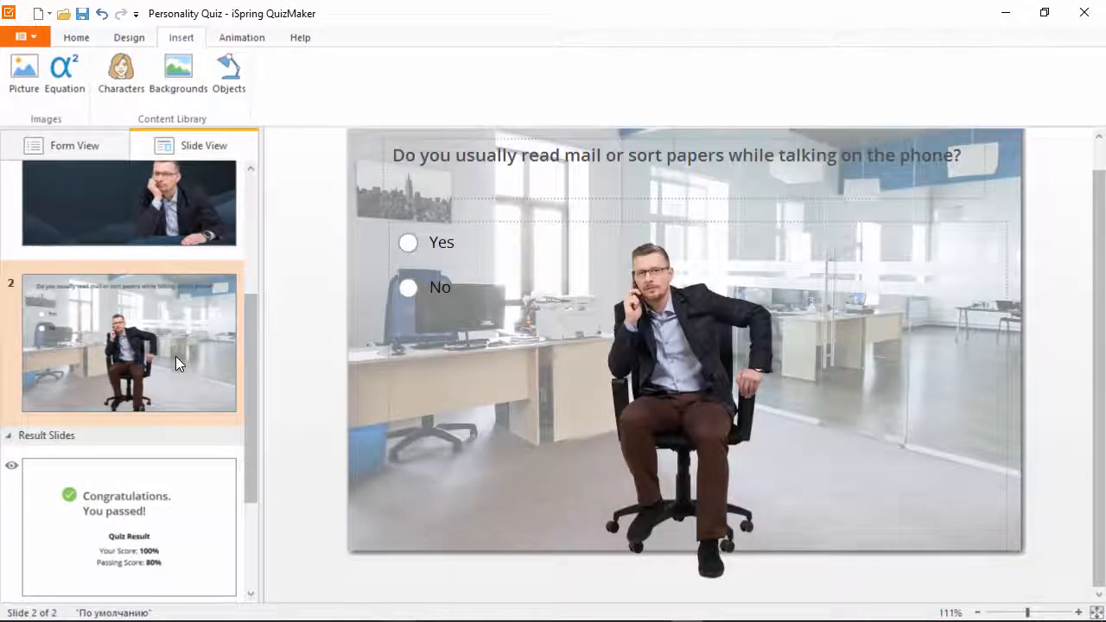
mouse_move(194, 333)
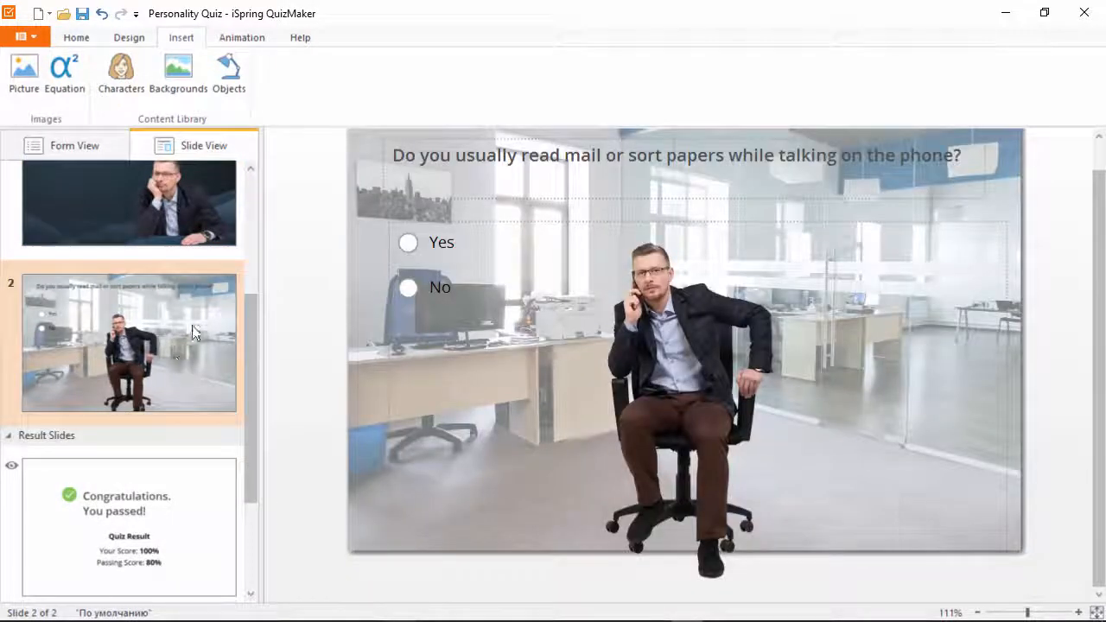
click(178, 72)
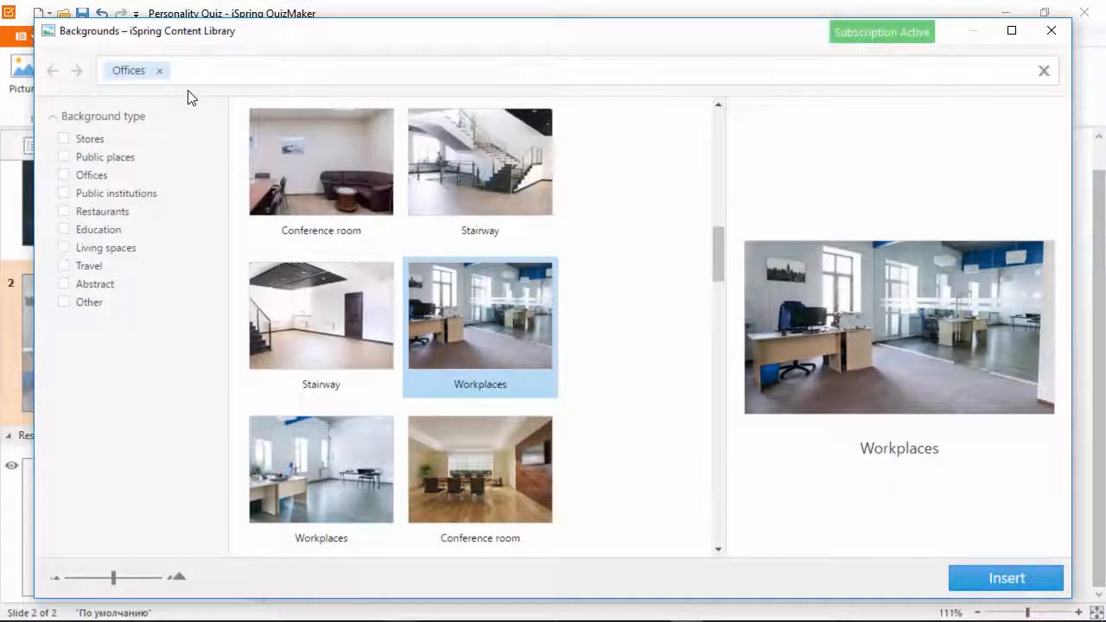
mouse_move(94, 283)
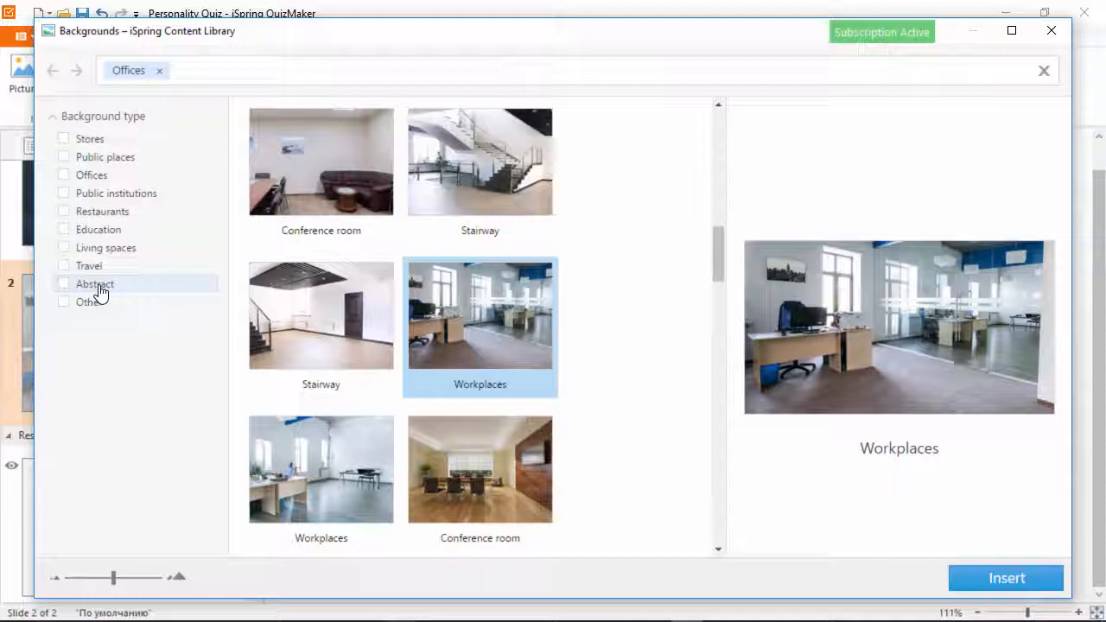
mouse_move(103, 138)
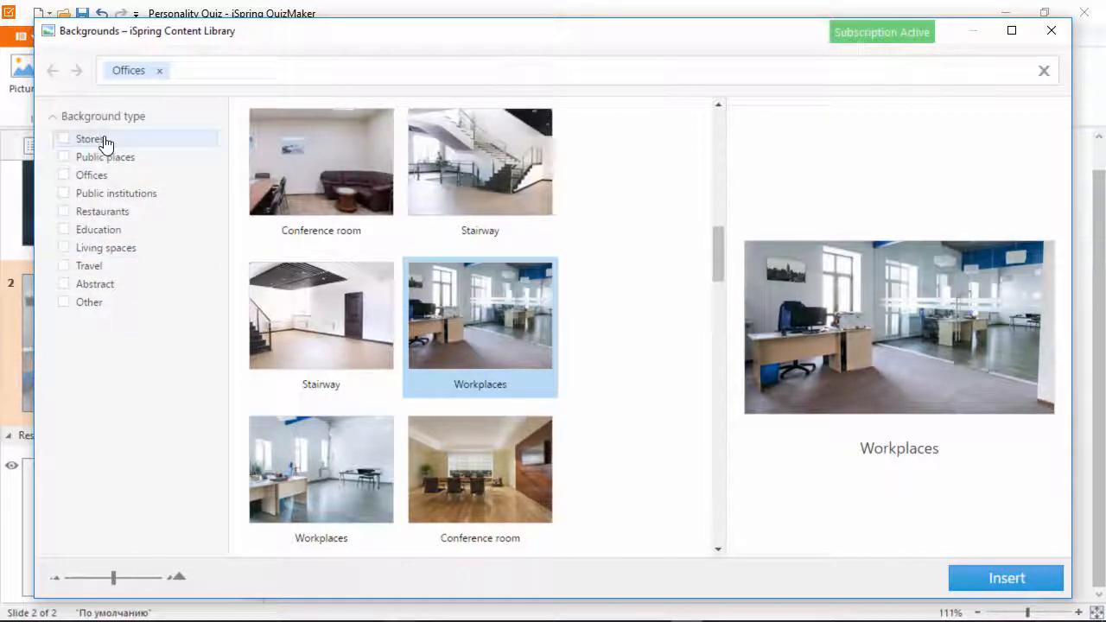
mouse_move(1052, 50)
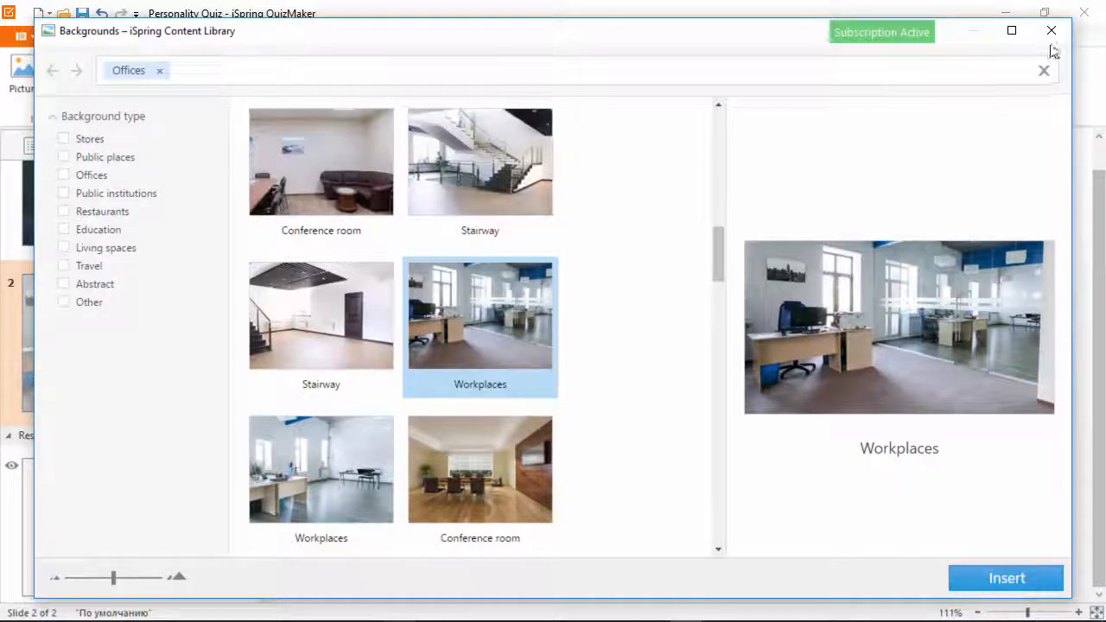
click(1006, 577)
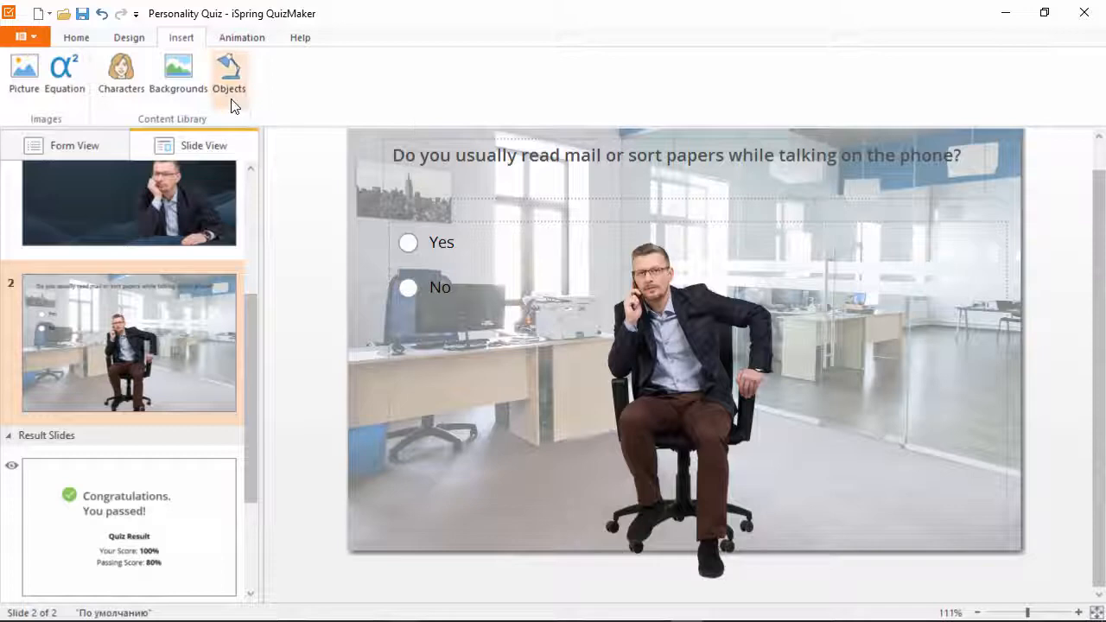
Insert a blank Notepad object from Office supplies onto question slide 2
click(228, 73)
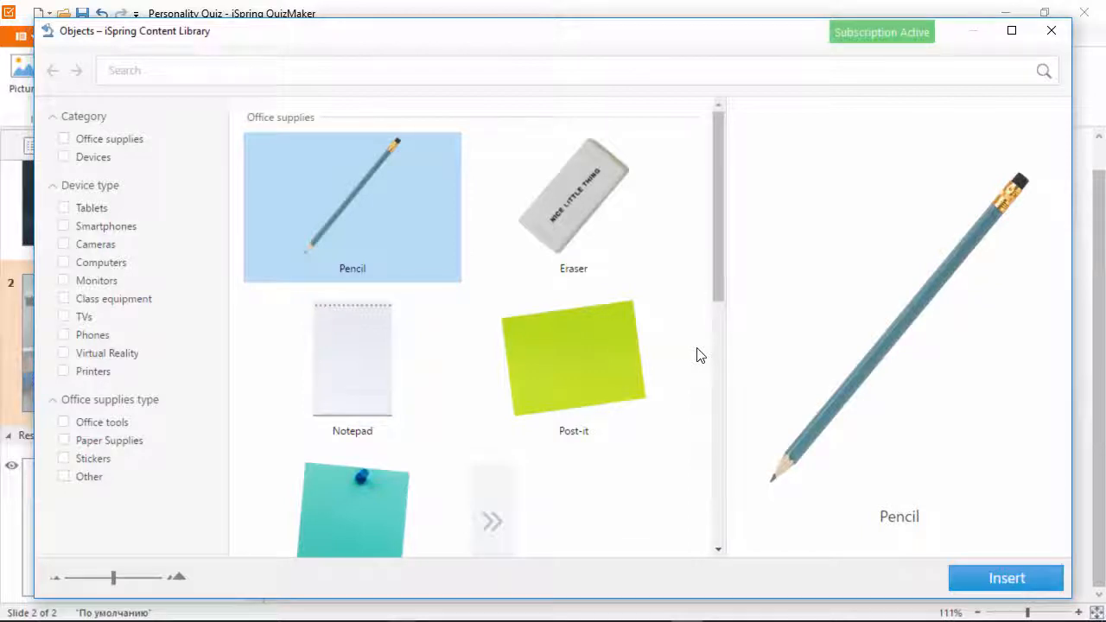
scroll(down, 3)
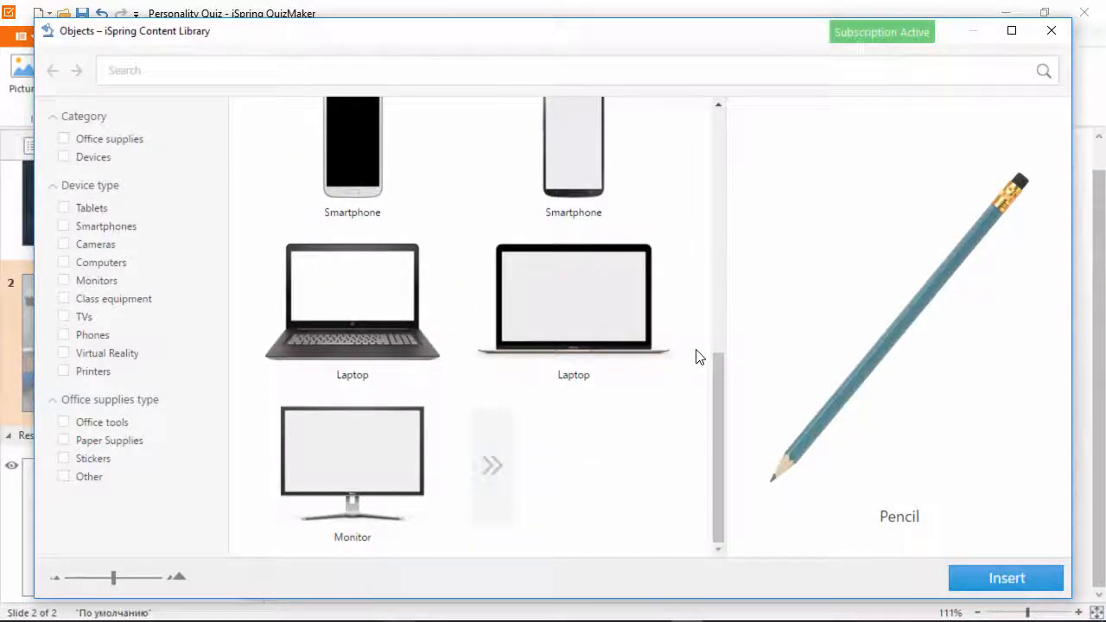
scroll(up, 3)
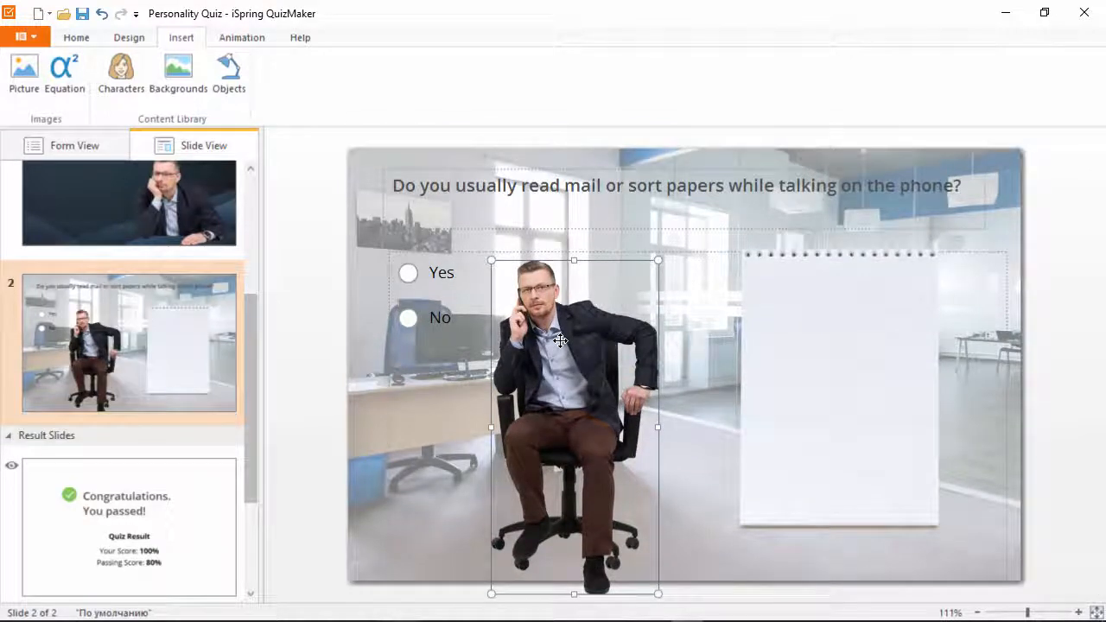
Place the Yes/No answers and the question text onto the notepad, then start the preview
right_click(820, 363)
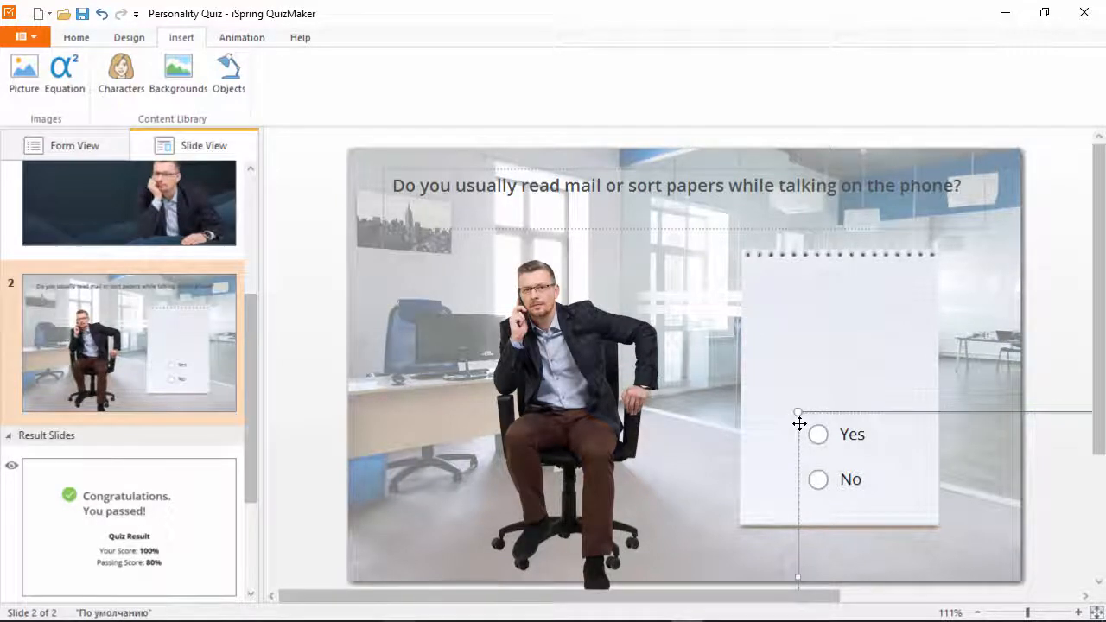
click(674, 185)
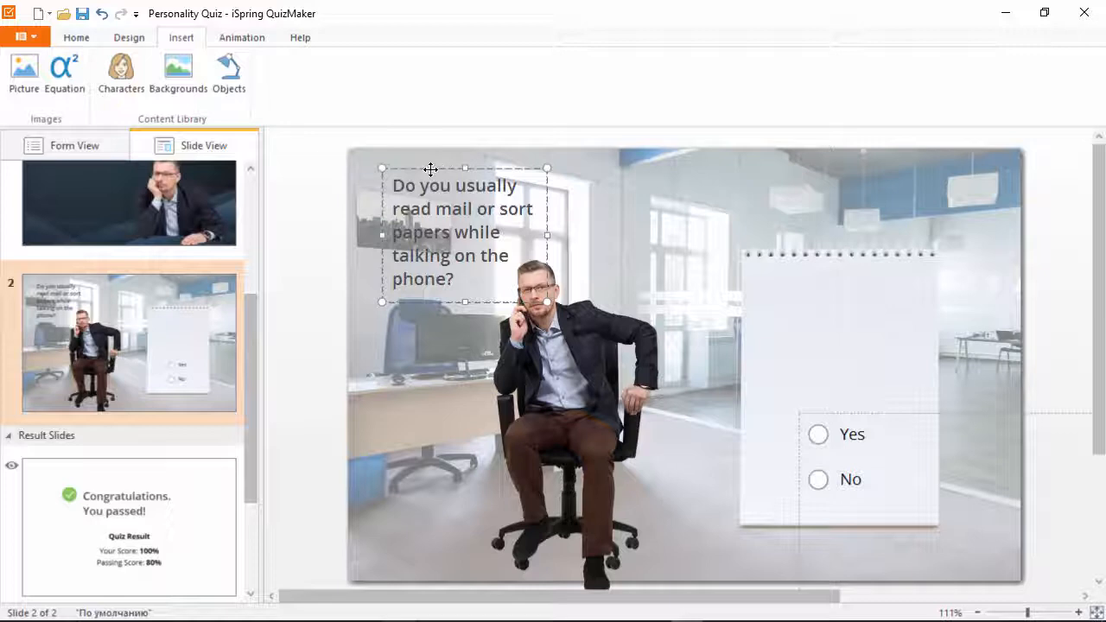
drag(465, 232, 840, 339)
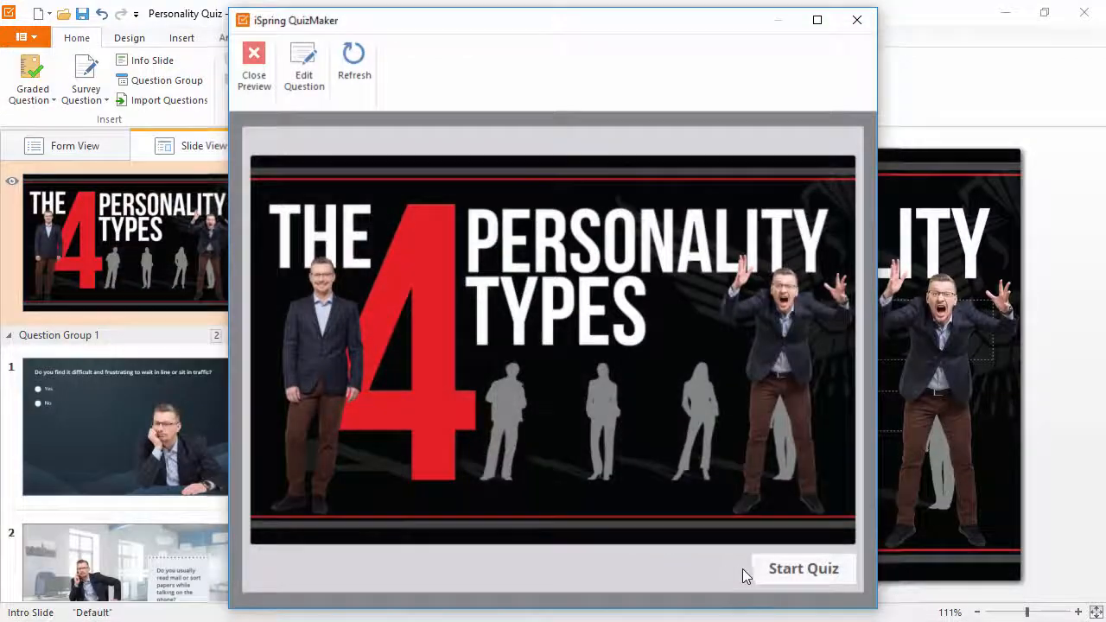
Start the quiz and submit question 1 to reach question 2 on the notepad
click(801, 567)
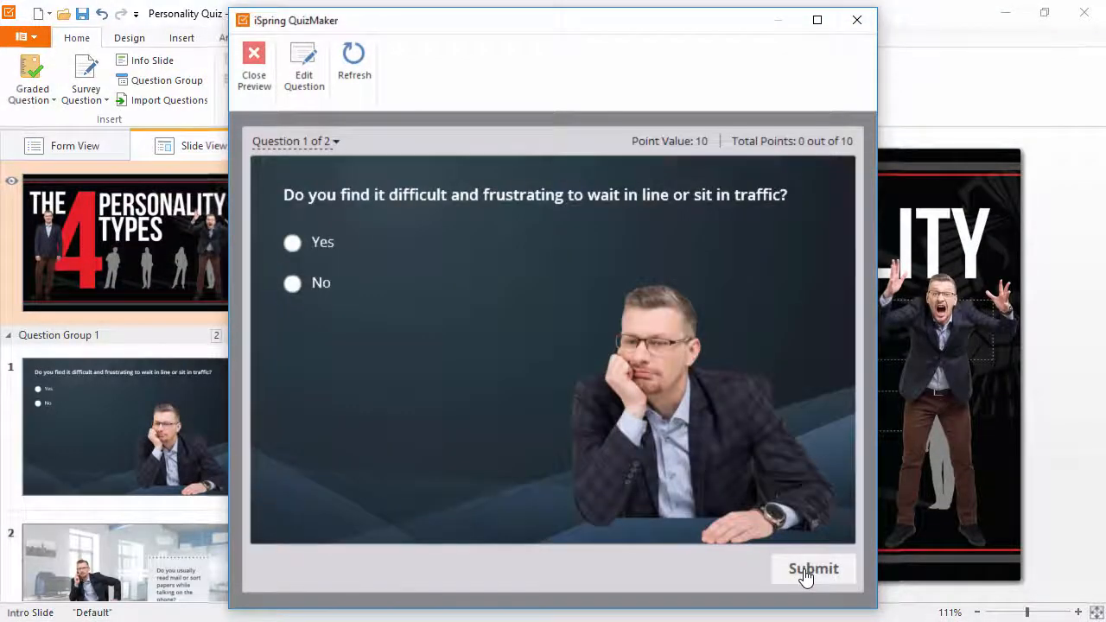
click(812, 569)
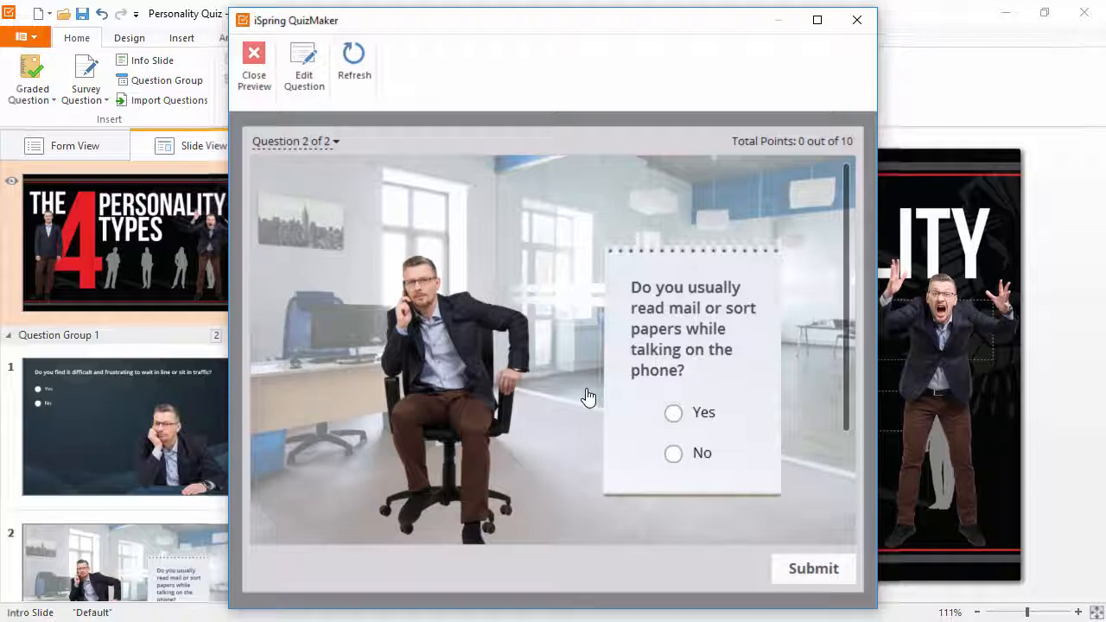